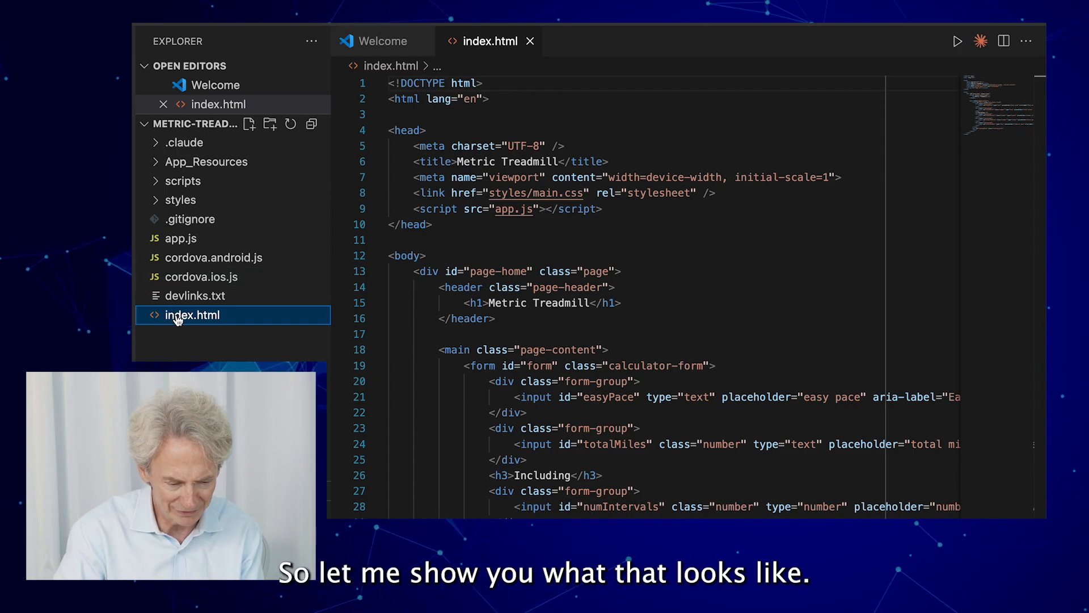
Serve index.html in the browser with Live Server from the Explorer context menu
{"action": "right_click", "coordinate": [192, 315]}
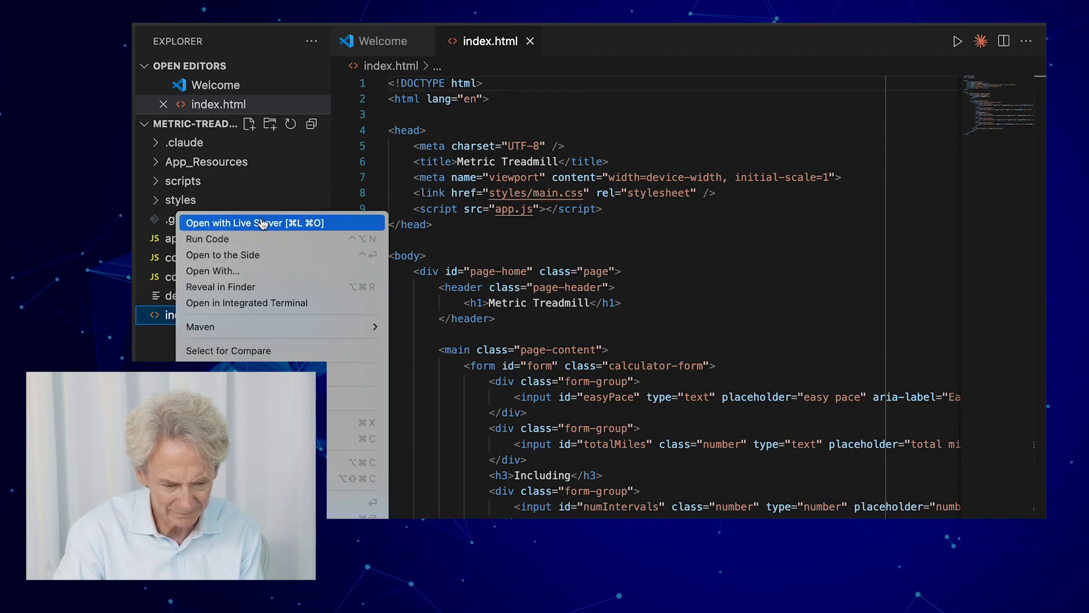
{"action": "left_click", "coordinate": [254, 224]}
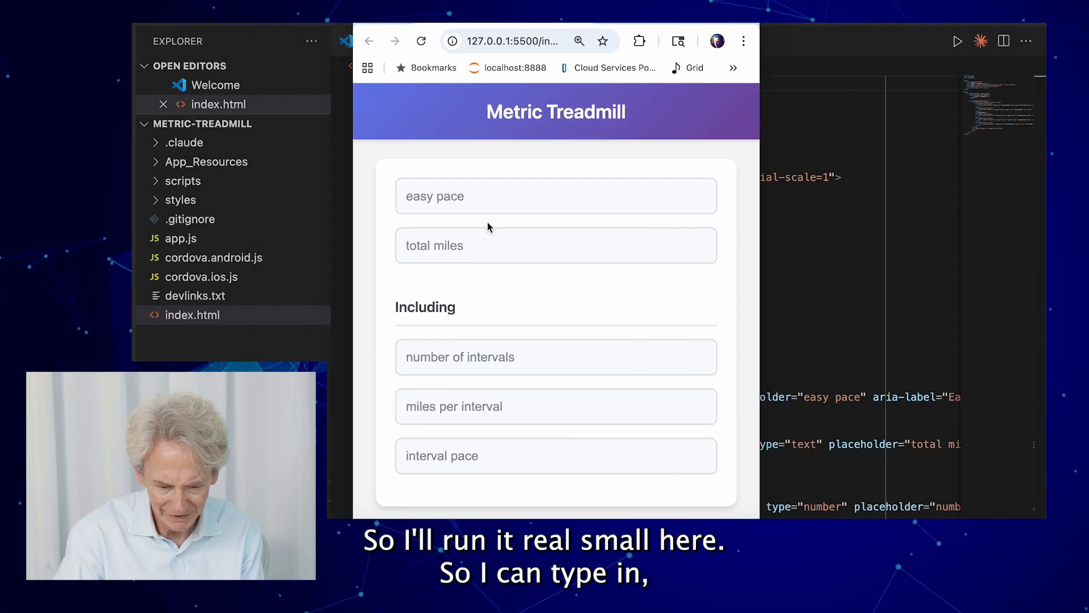
Enter a 9:30 easy pace and a 5-mile total distance in the Metric Treadmill form
{"action": "type", "text": "9:30"}
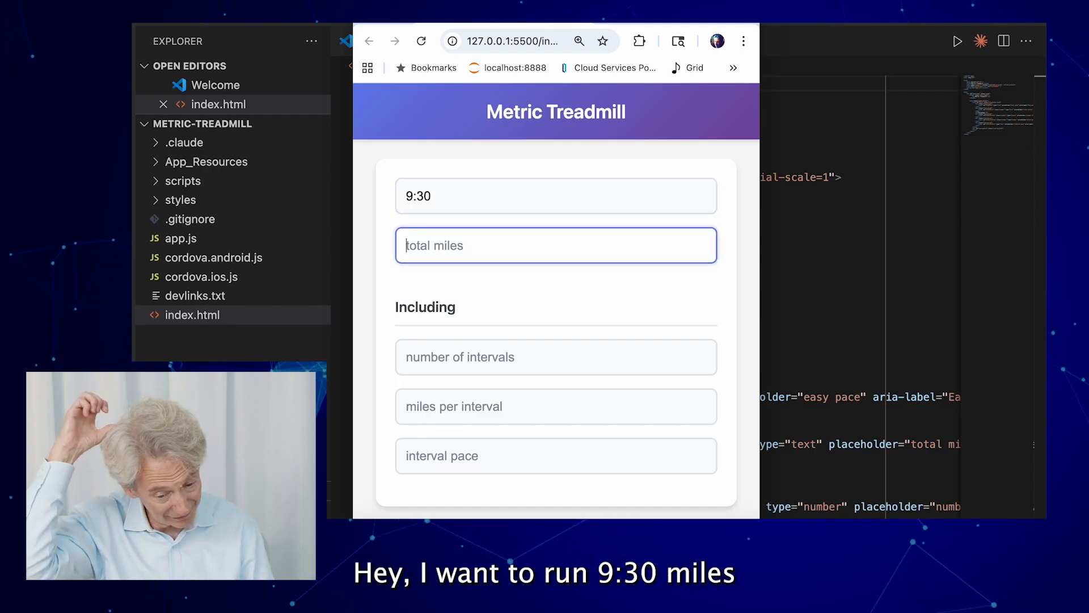
{"action": "type", "text": "5"}
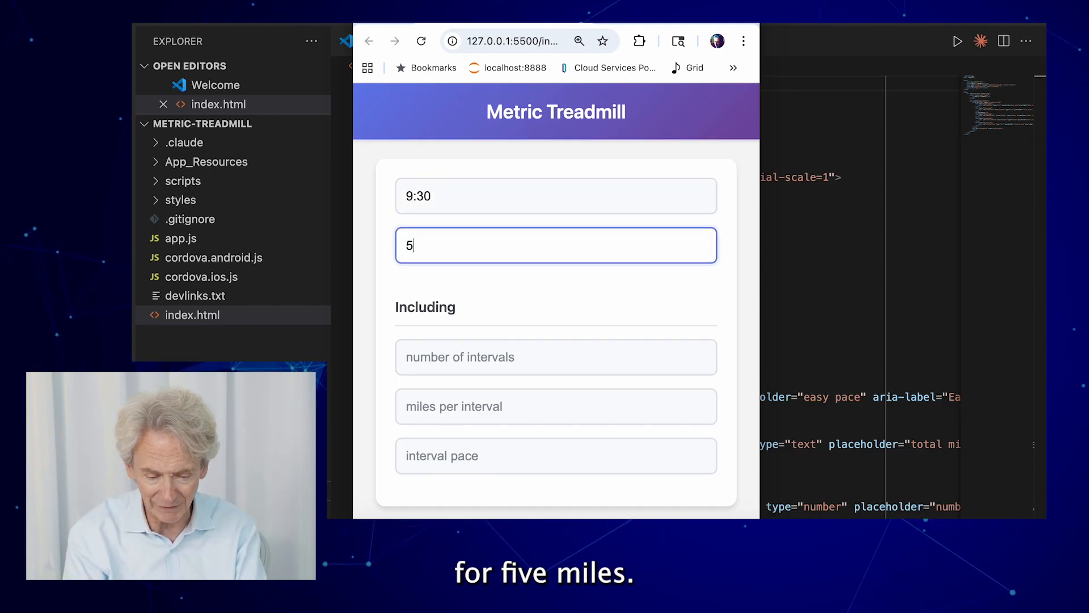
{"action": "scroll", "scroll_direction": "down", "scroll_amount": 3}
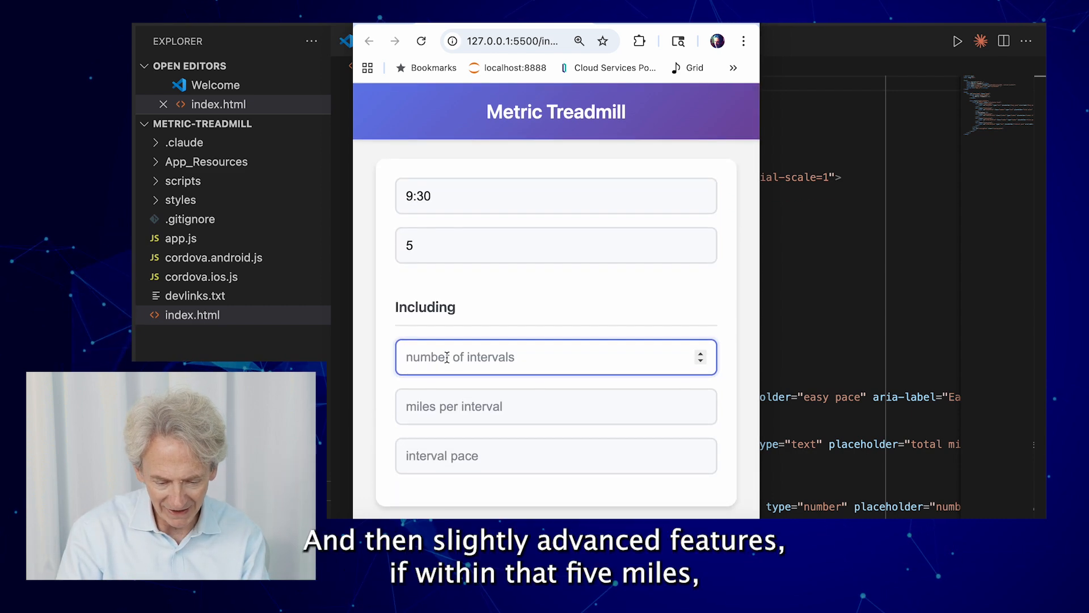
Add three 1-mile intervals at an 8:00 pace and view the generated Running Plan
{"action": "type", "text": "3"}
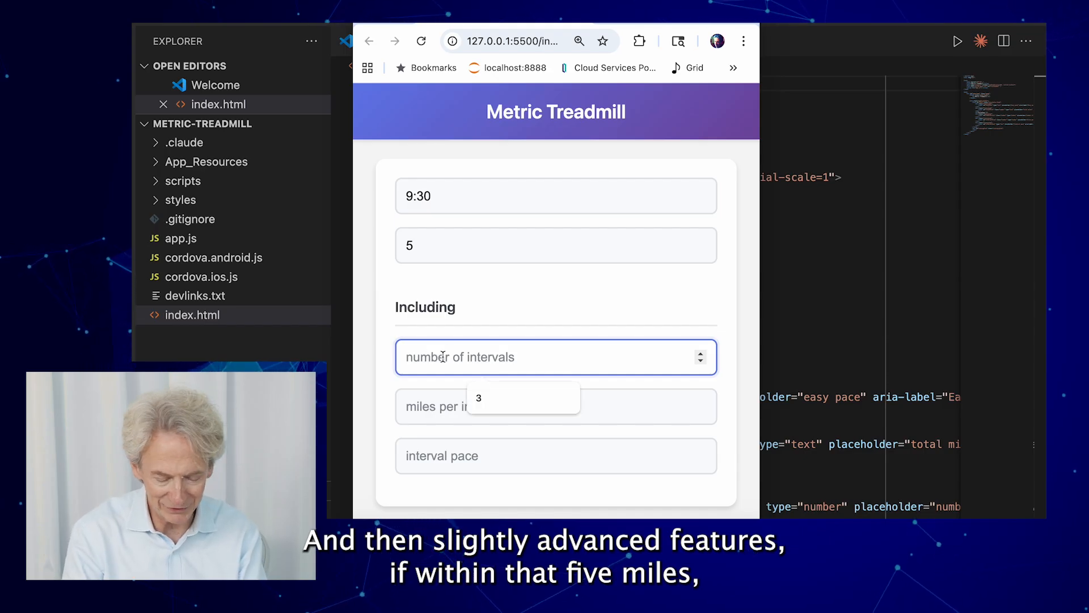
{"action": "type", "text": "3"}
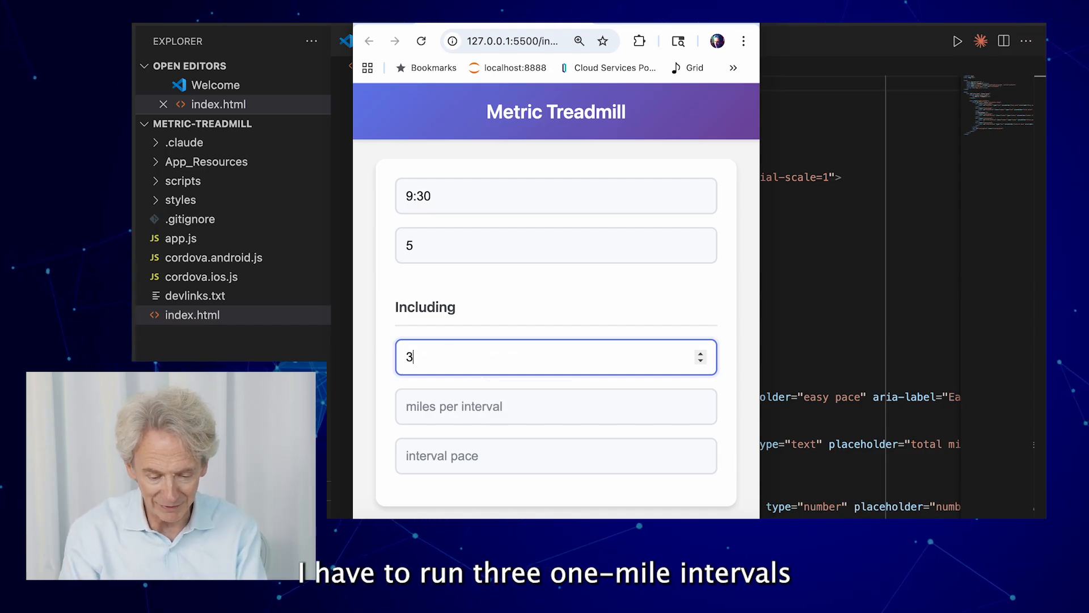
{"action": "type", "text": "1"}
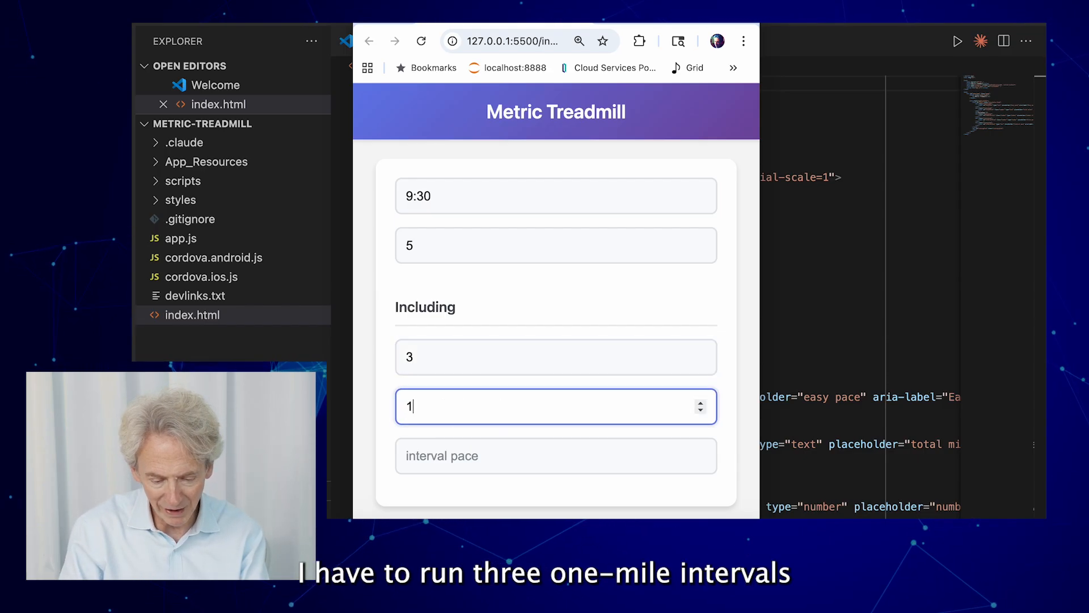
{"action": "type", "text": "8:"}
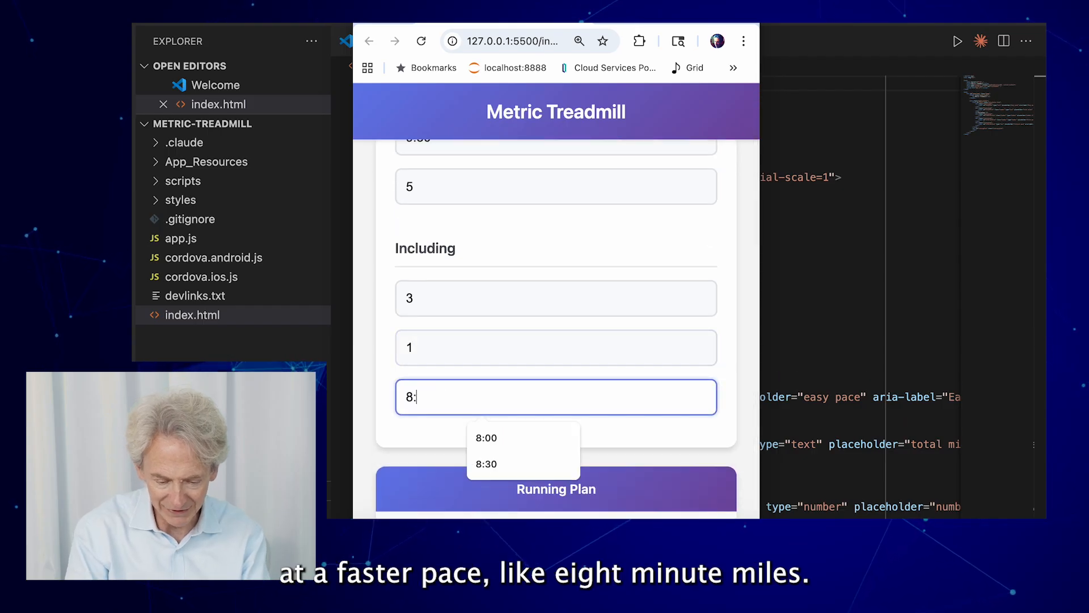
{"action": "left_click", "coordinate": [487, 438]}
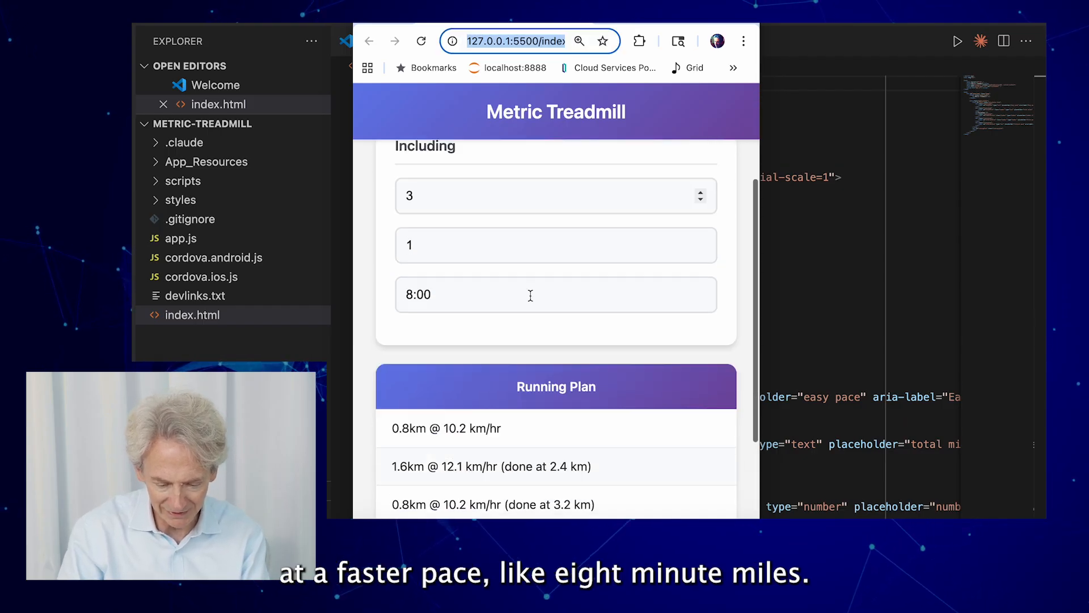
{"action": "scroll", "scroll_direction": "down", "scroll_amount": 3}
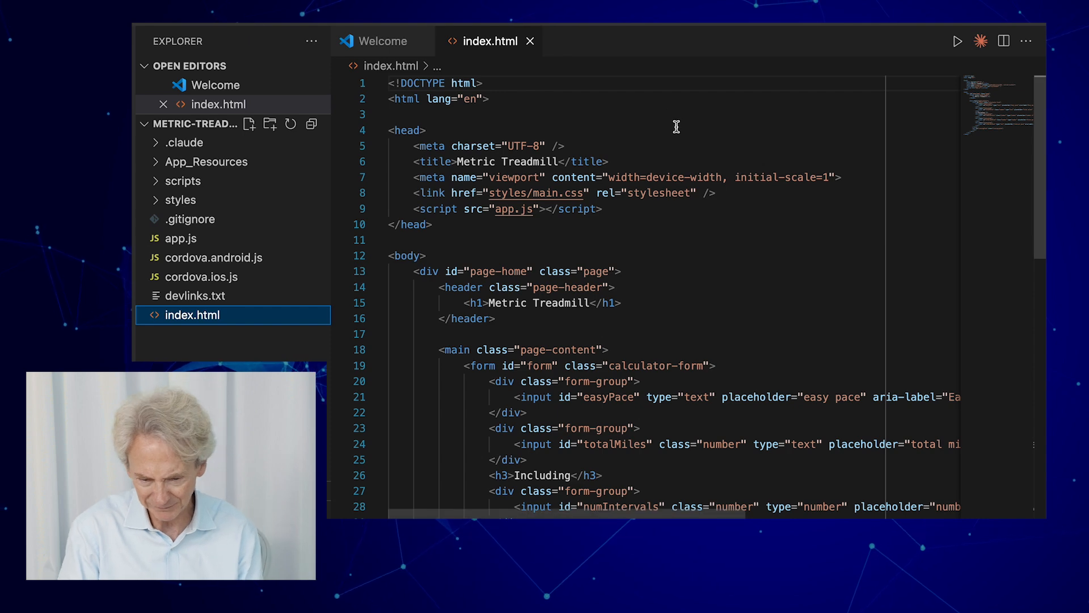
{"action": "mouse_move", "coordinate": [507, 139]}
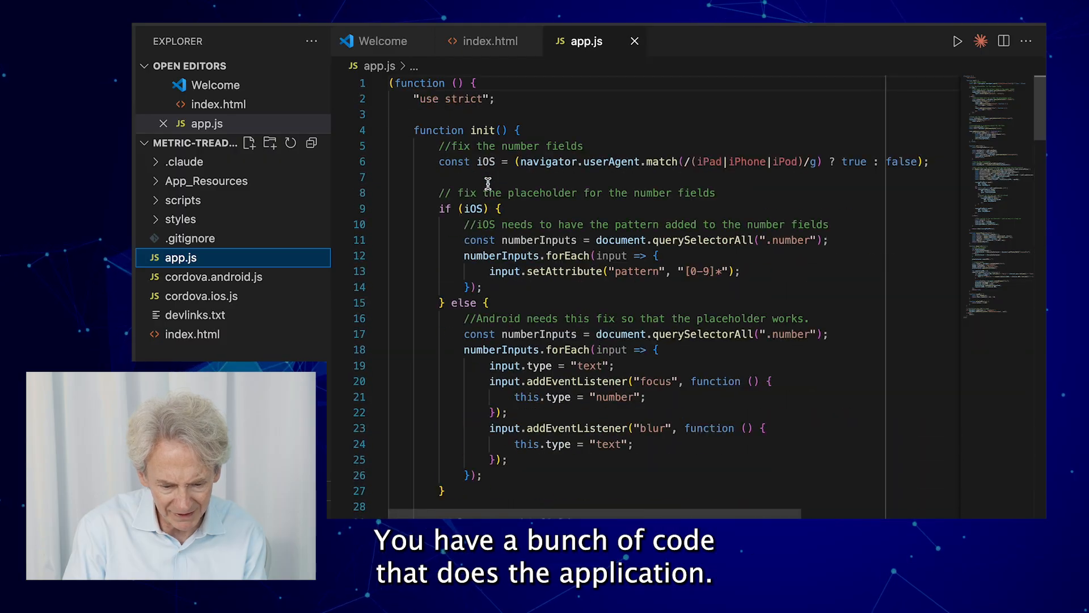
Expand the styles folder and bring main.css into the editor for review
{"action": "left_click", "coordinate": [180, 219]}
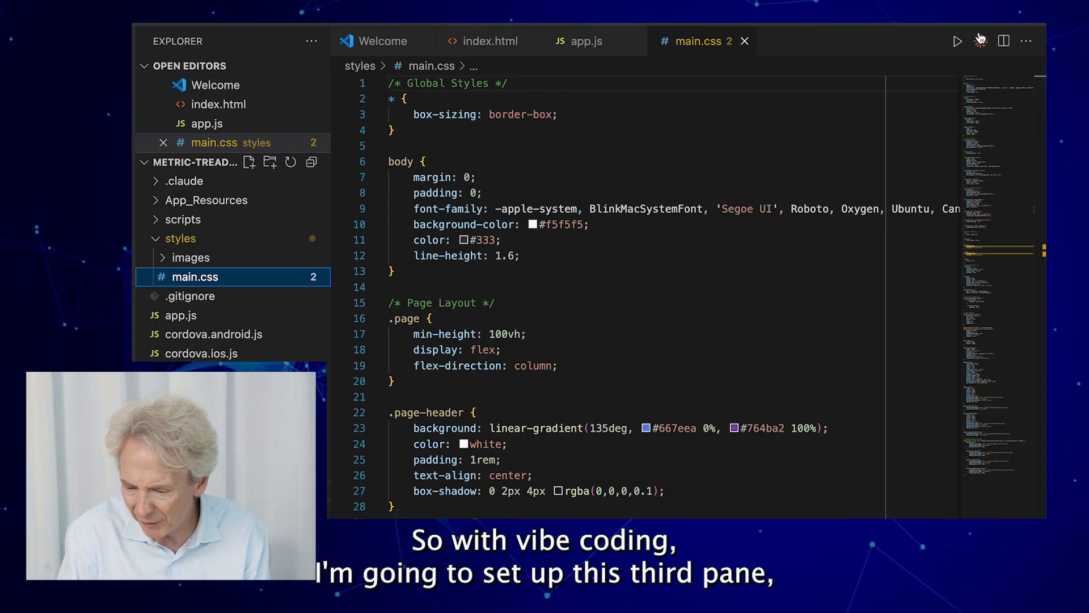
{"action": "left_click", "coordinate": [958, 40]}
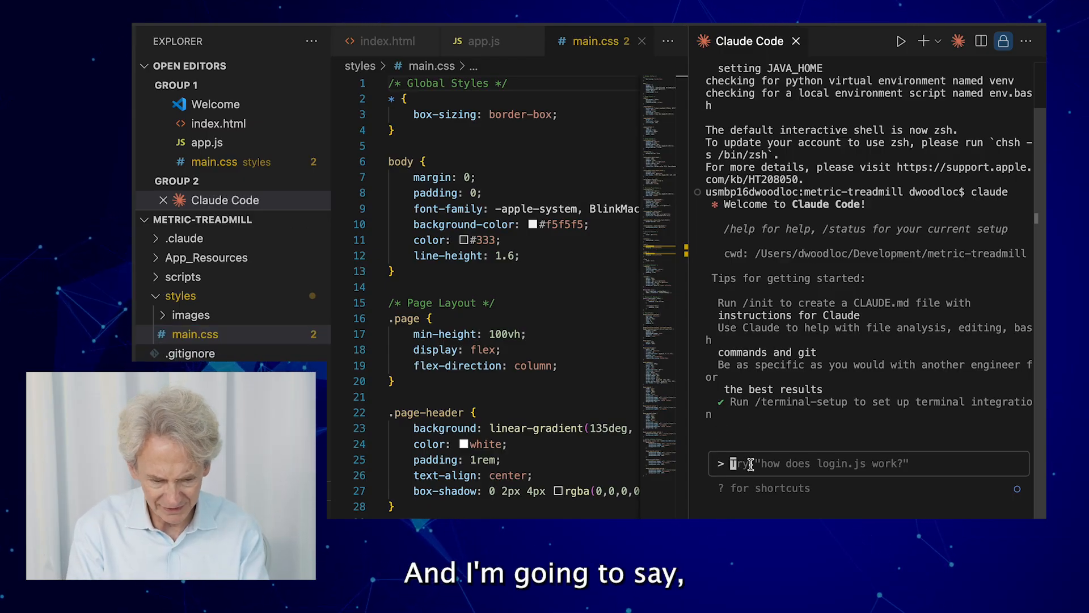
Prompt Claude Code that you wrote this code and want an overview of how it works
{"action": "type", "text": "I"}
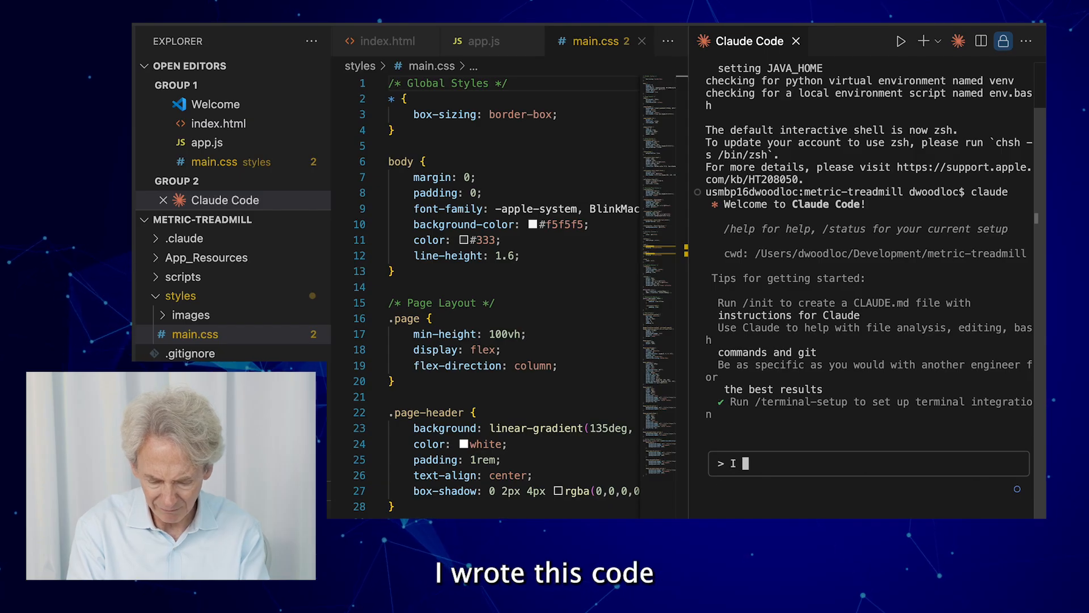
{"action": "type", "text": "wrote this code a while ago and I for"}
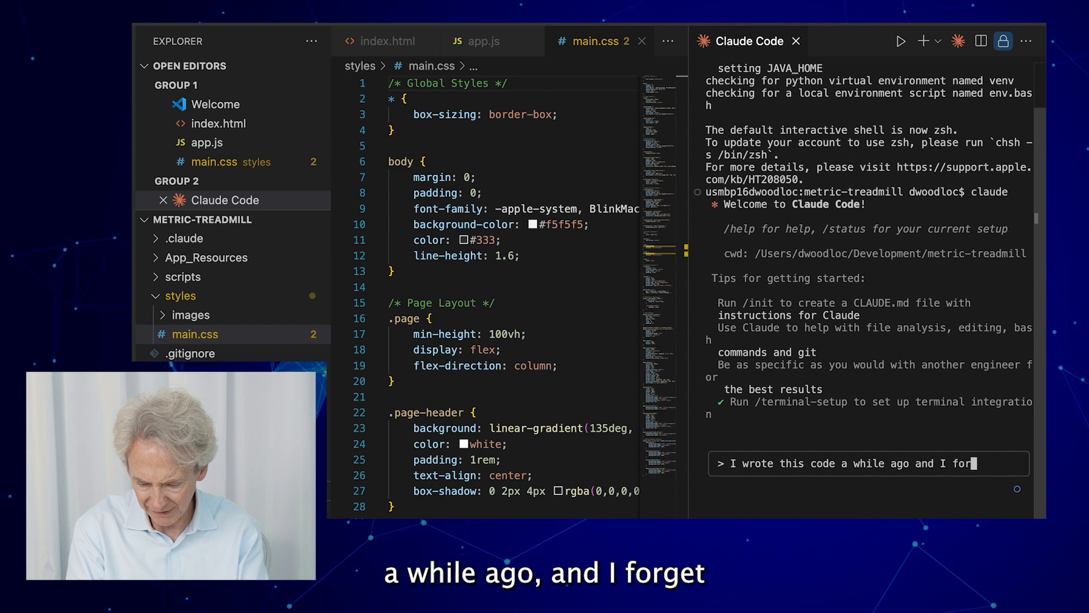
{"action": "type", "text": "get"}
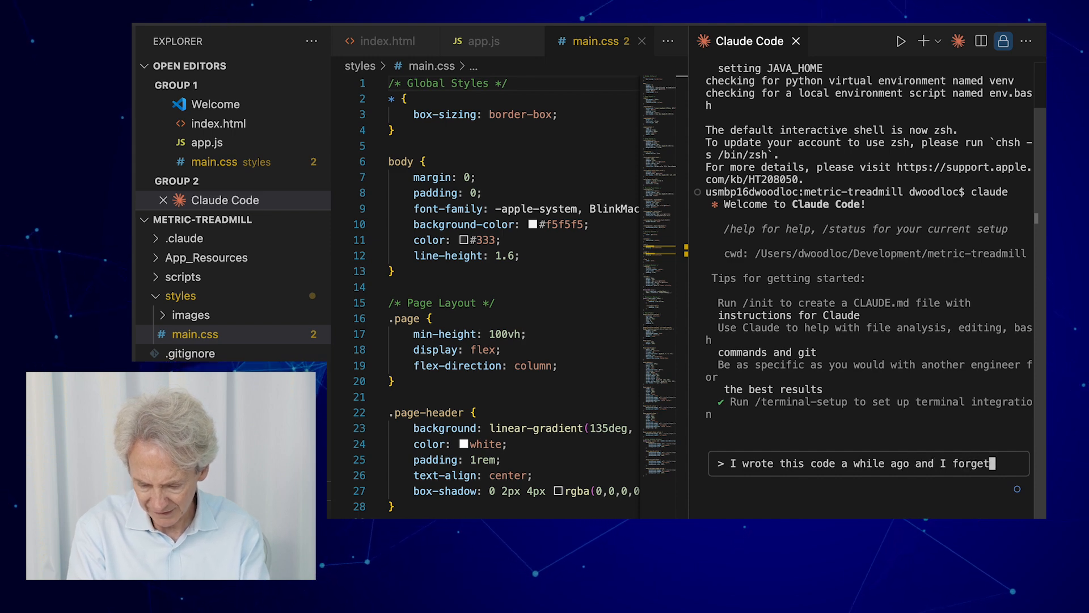
{"action": "type", "text": "how it works.  Can you give me"}
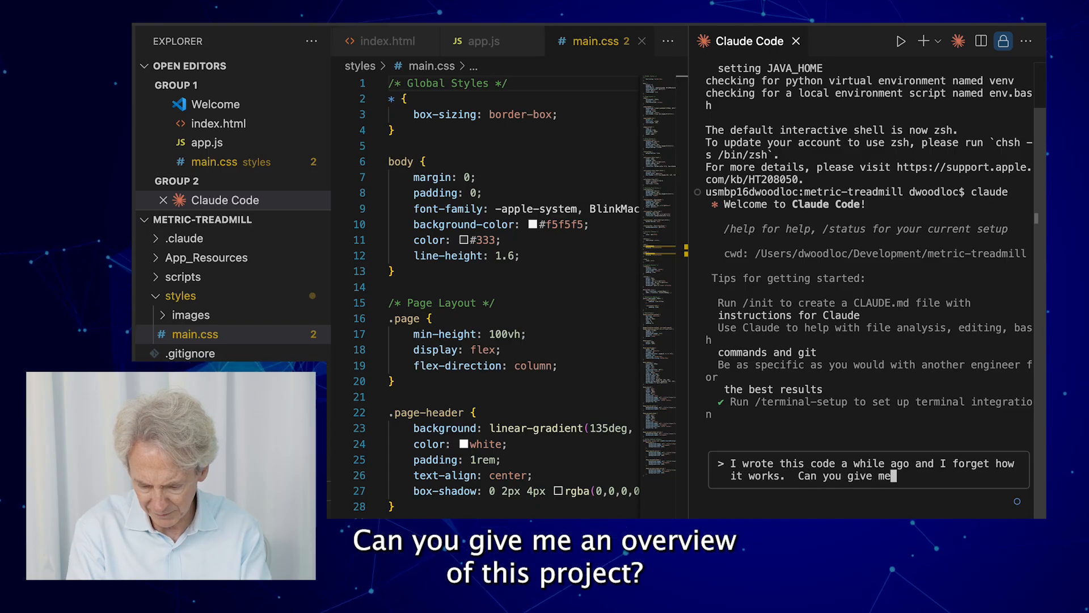
{"action": "type", "text": "an overview of this"}
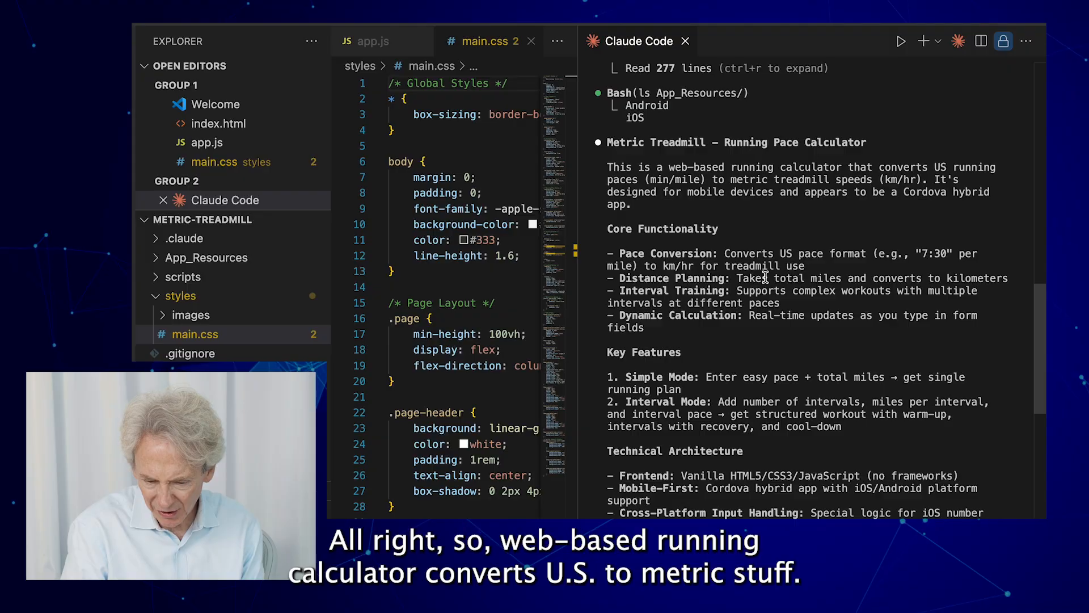
Read through Claude Code's project summary down to the file structure listing
{"action": "scroll", "scroll_direction": "down", "scroll_amount": 3}
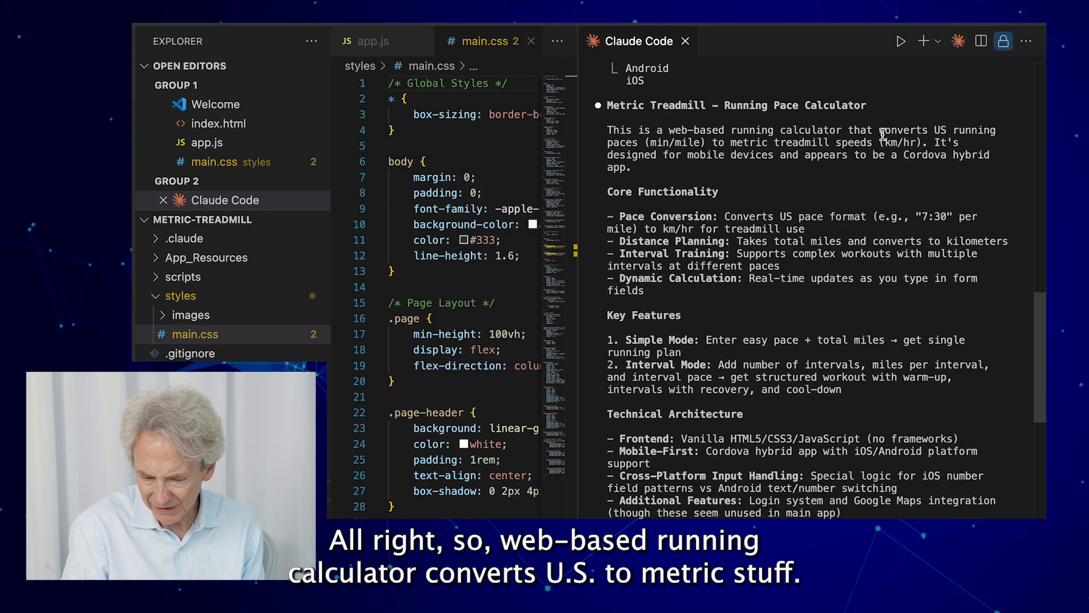
{"action": "scroll", "scroll_direction": "down", "scroll_amount": 3}
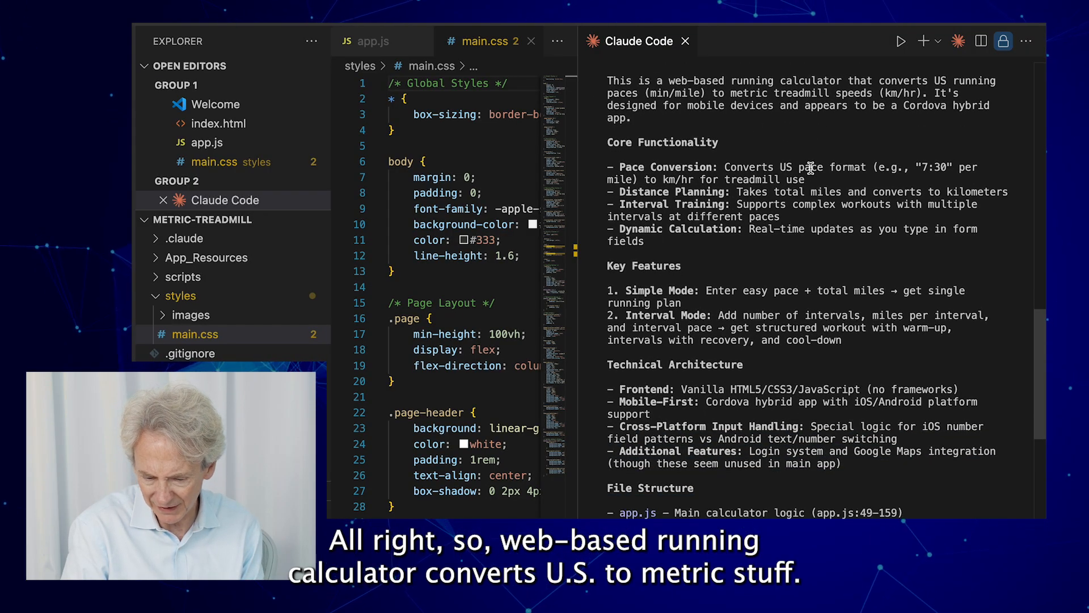
{"action": "scroll", "scroll_direction": "down", "scroll_amount": 3}
{"action": "type", "text": "I would like to implement a dark mode for this applicatino."}
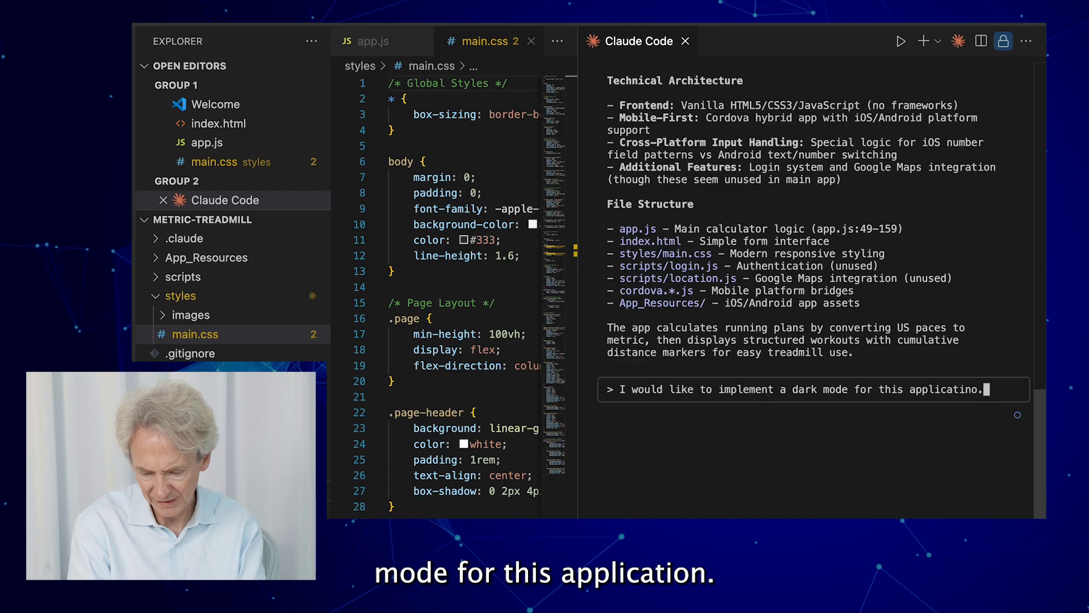
{"action": "type", "text": "Can you c"}
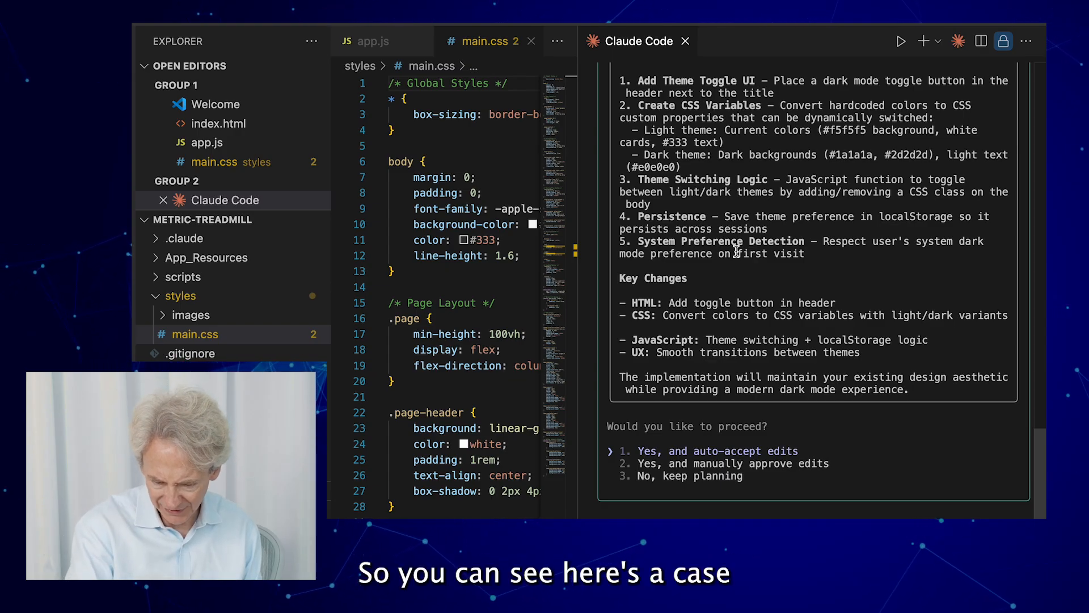
{"action": "mouse_move", "coordinate": [755, 207]}
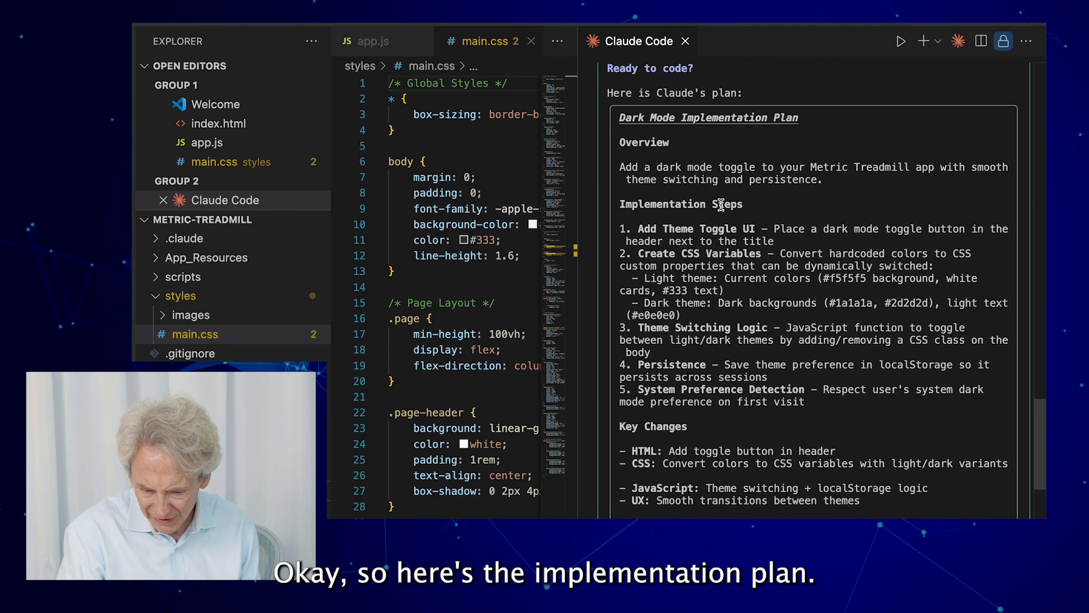
{"action": "scroll", "scroll_direction": "down", "scroll_amount": 3}
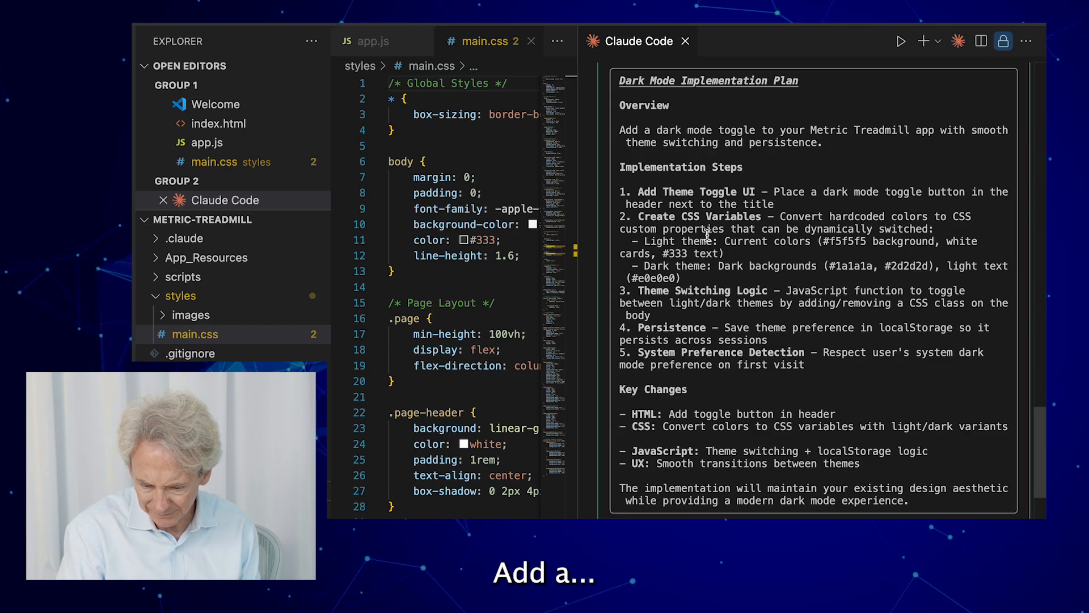
{"action": "scroll", "scroll_direction": "down", "scroll_amount": 3}
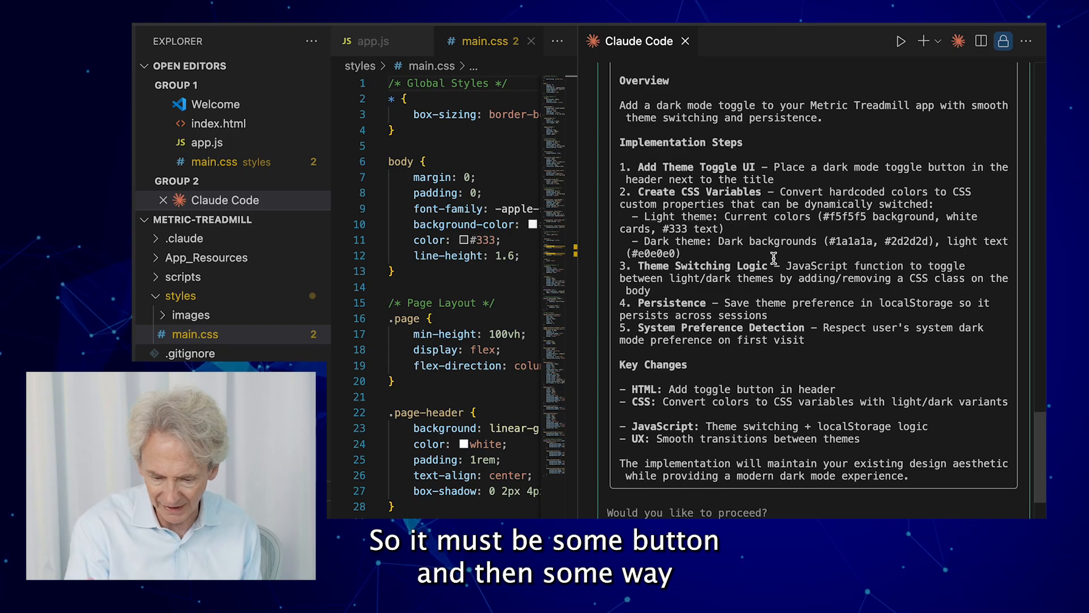
{"action": "double_click", "coordinate": [670, 302]}
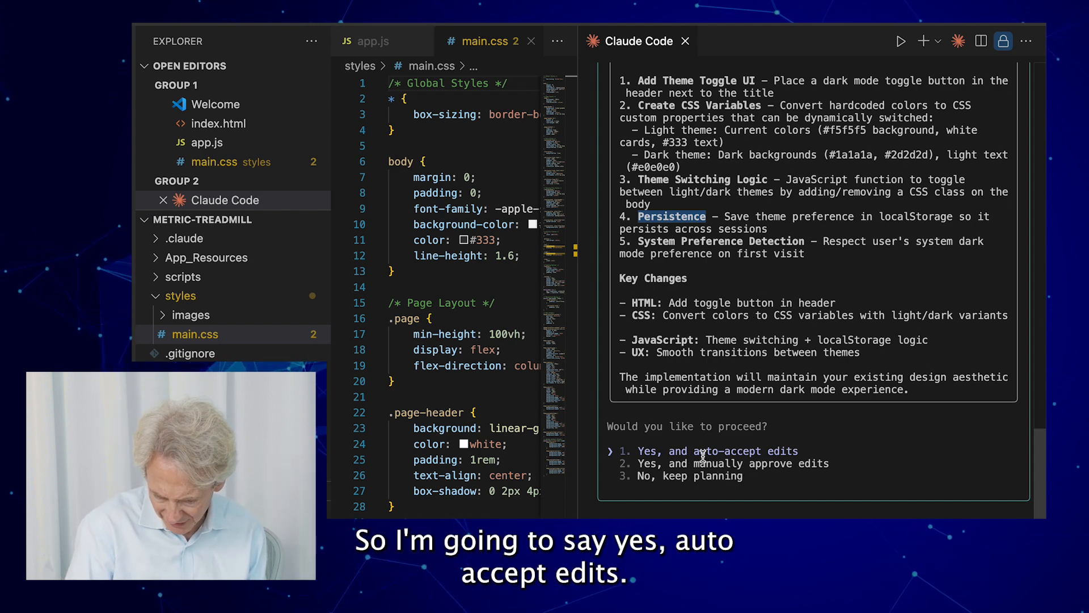
Choose 'Yes, and auto-accept edits' and follow Claude Code's changes to index.html and main.css
{"action": "left_click", "coordinate": [708, 451]}
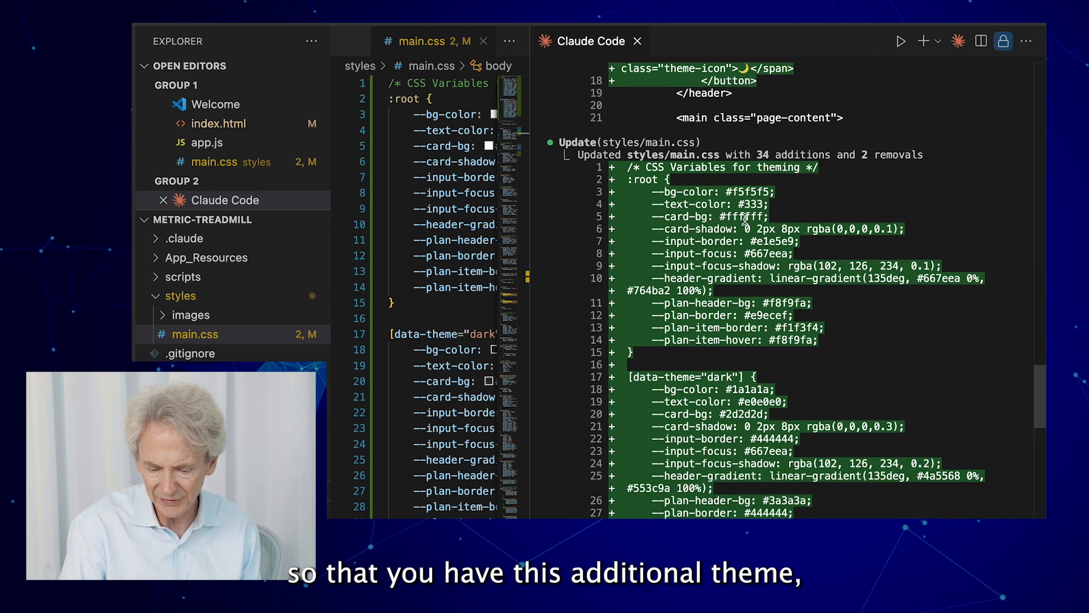
{"action": "scroll", "scroll_direction": "down", "scroll_amount": 3}
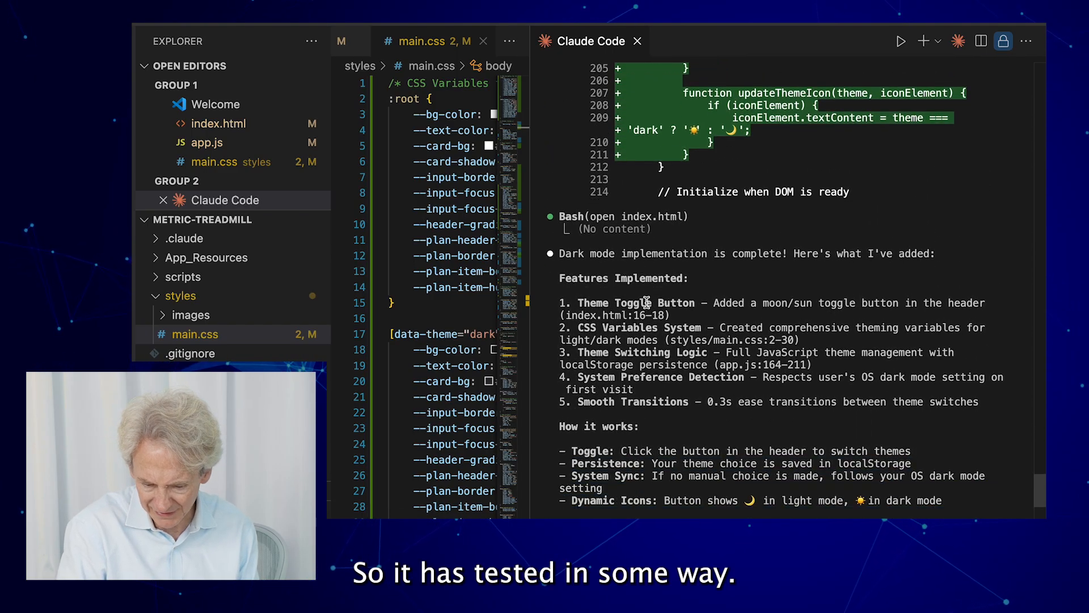
Follow Claude Code's app.js edits through to its 'Dark mode implementation is complete' summary
{"action": "scroll", "scroll_direction": "down", "scroll_amount": 3}
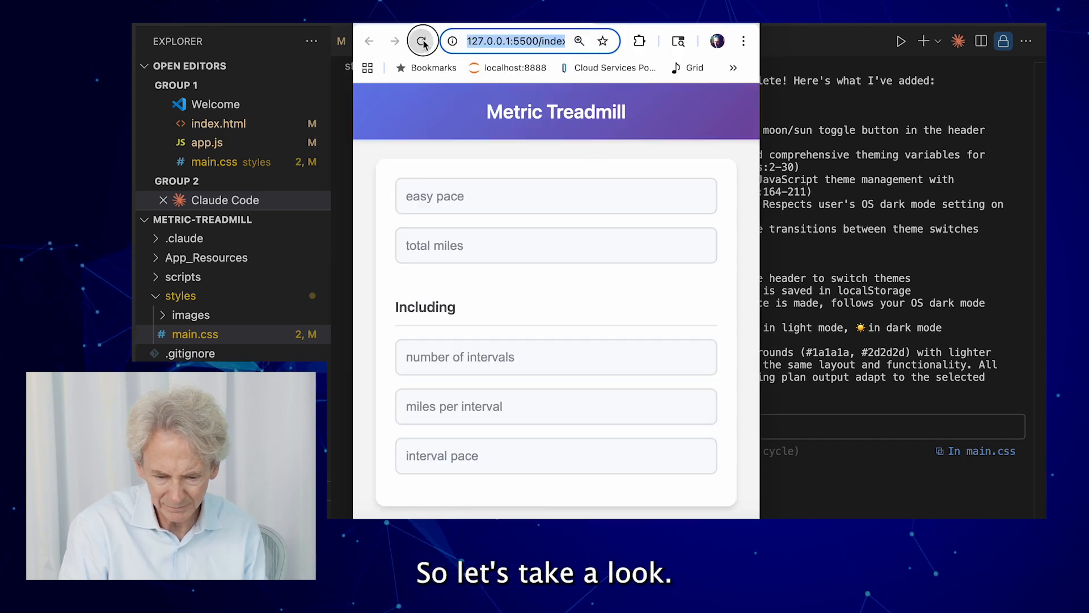
Reload the app and flip the sun/moon toggle to light mode and back to dark mode
{"action": "left_click", "coordinate": [422, 41]}
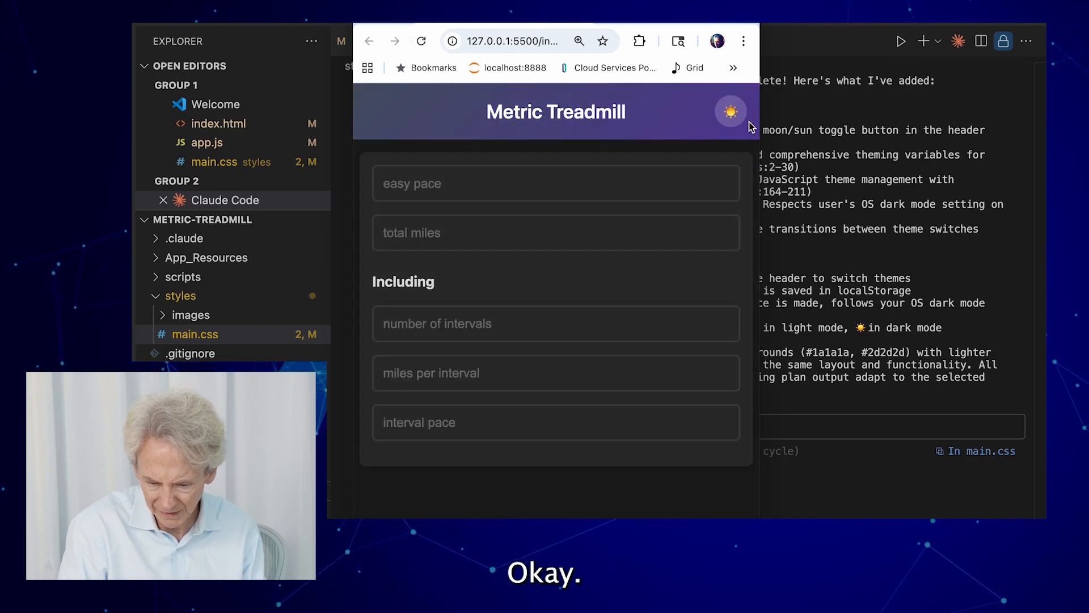
{"action": "left_click", "coordinate": [729, 111]}
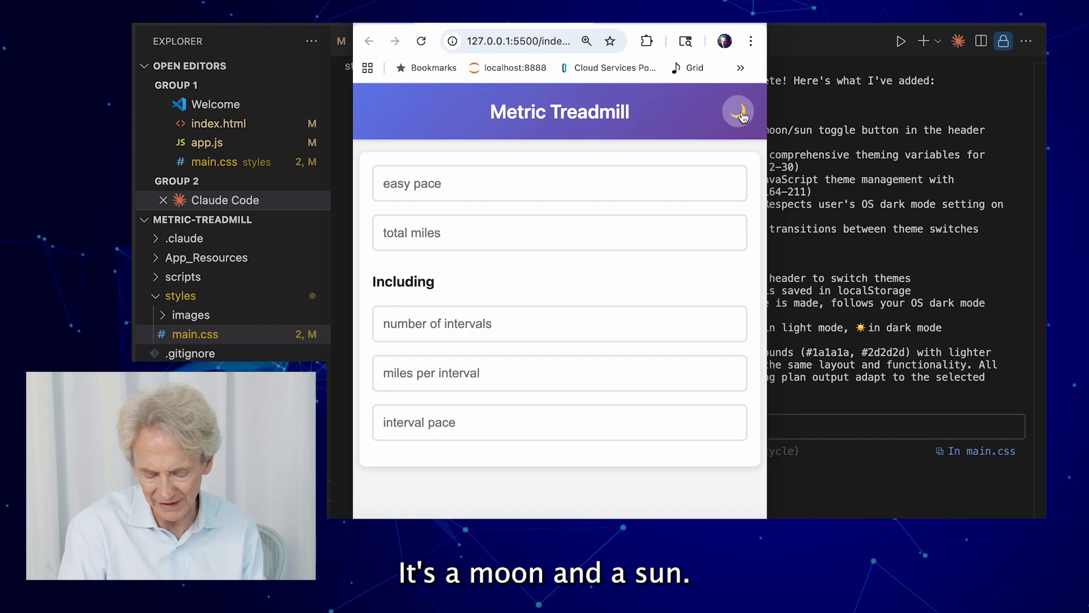
{"action": "left_click", "coordinate": [738, 112]}
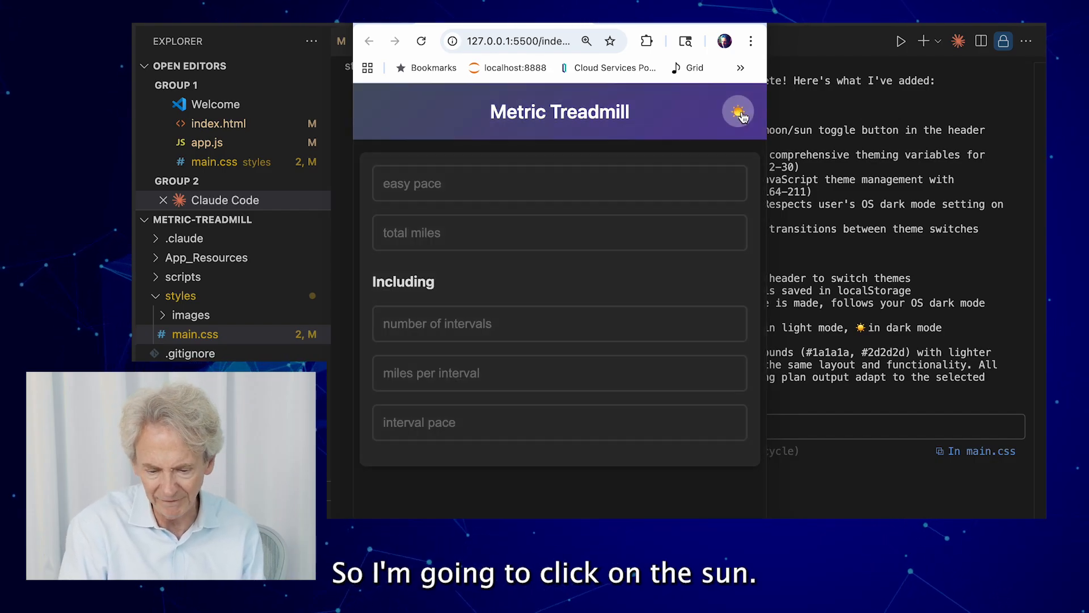
Enter a 9:30 easy pace and review the Running Plan rendered in dark mode
{"action": "left_click", "coordinate": [738, 110]}
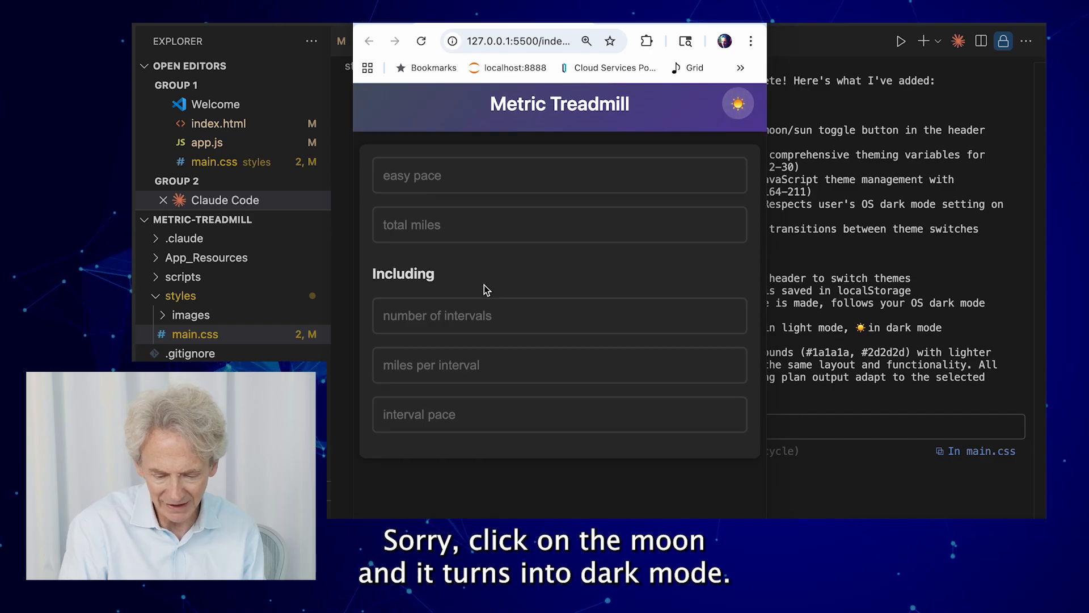
{"action": "type", "text": "9:30"}
{"action": "type", "text": "8:00"}
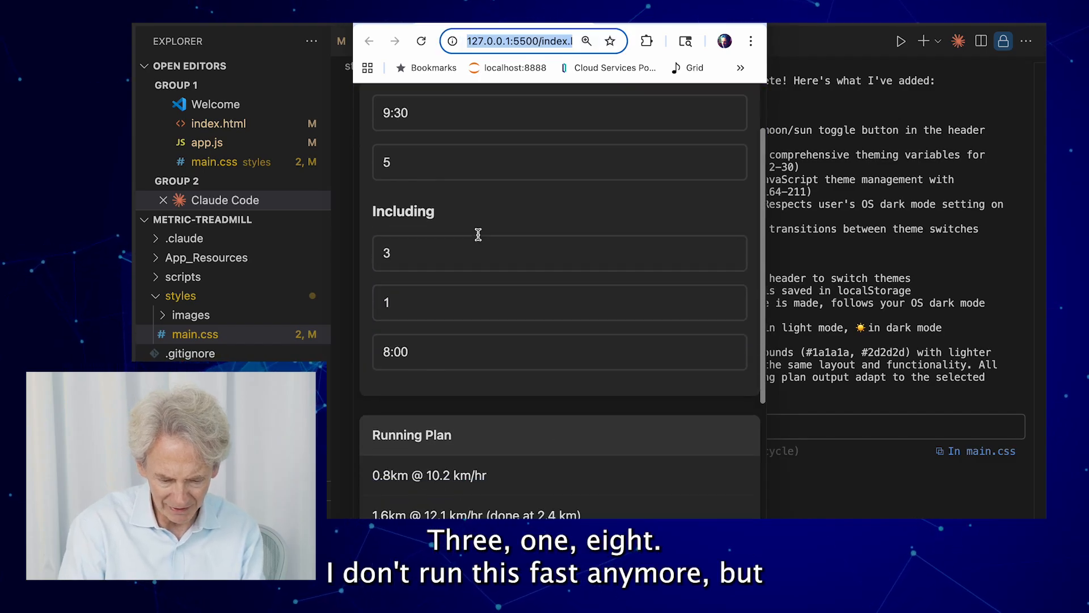
{"action": "scroll", "scroll_direction": "down", "scroll_amount": 3}
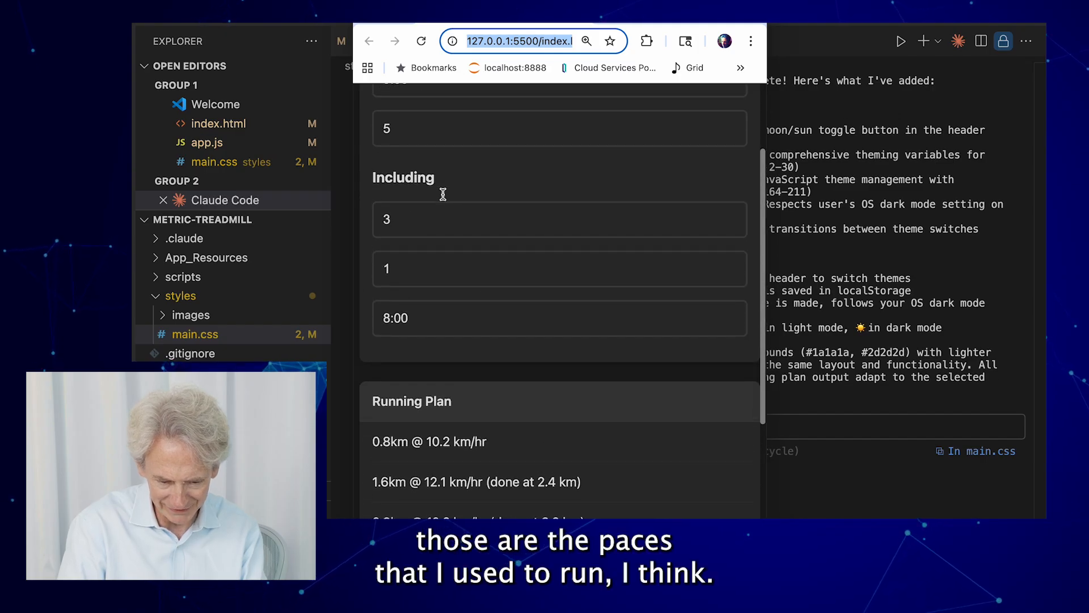
{"action": "scroll", "scroll_direction": "down", "scroll_amount": 3}
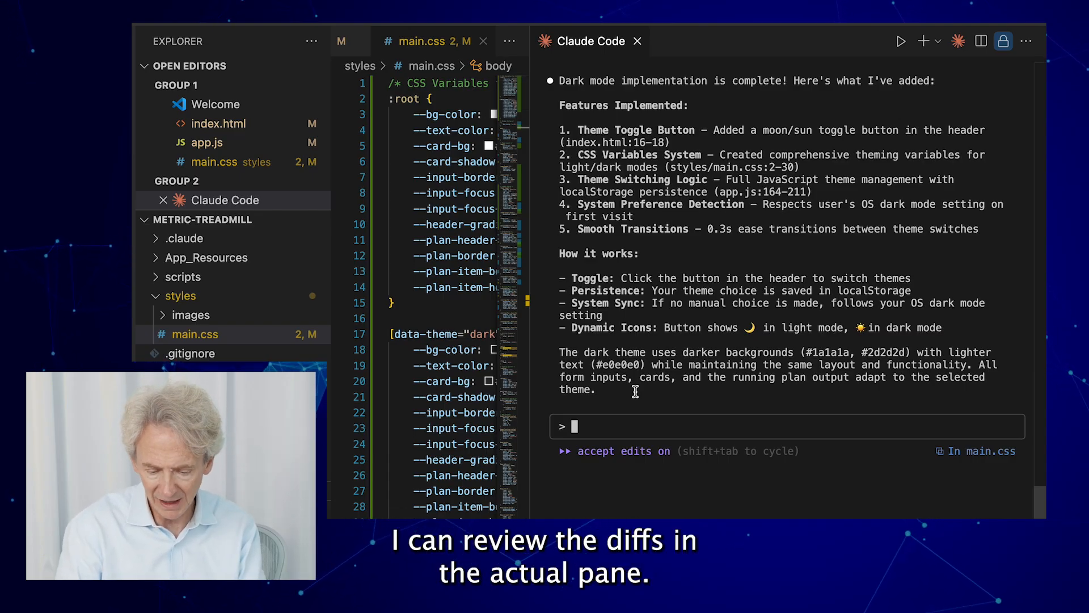
Begin a 'Thank you' reply to Claude Code after testing the dark mode
{"action": "type", "text": "Thank yo"}
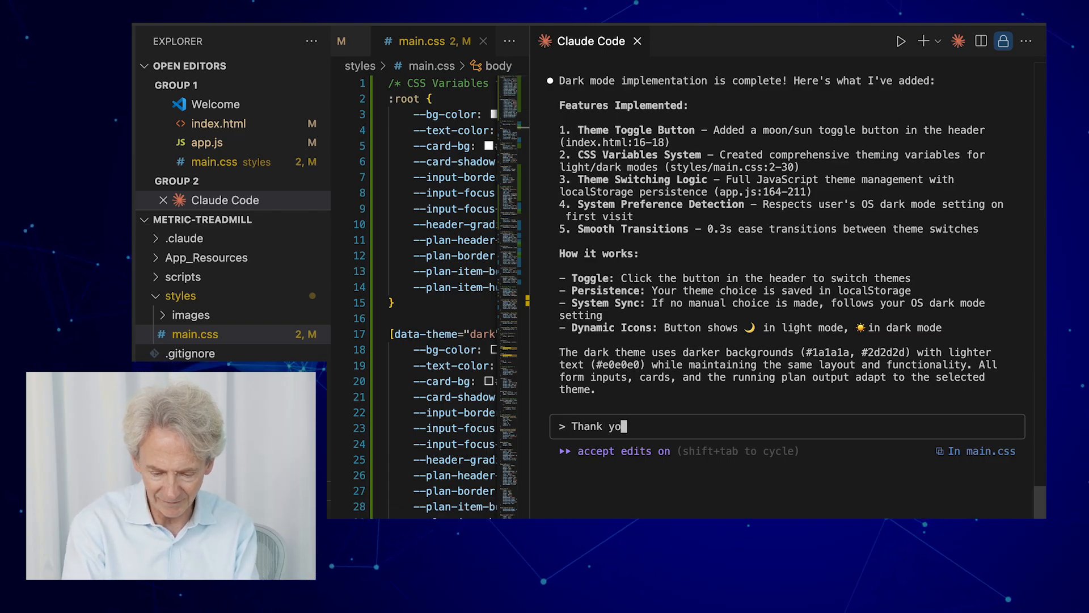